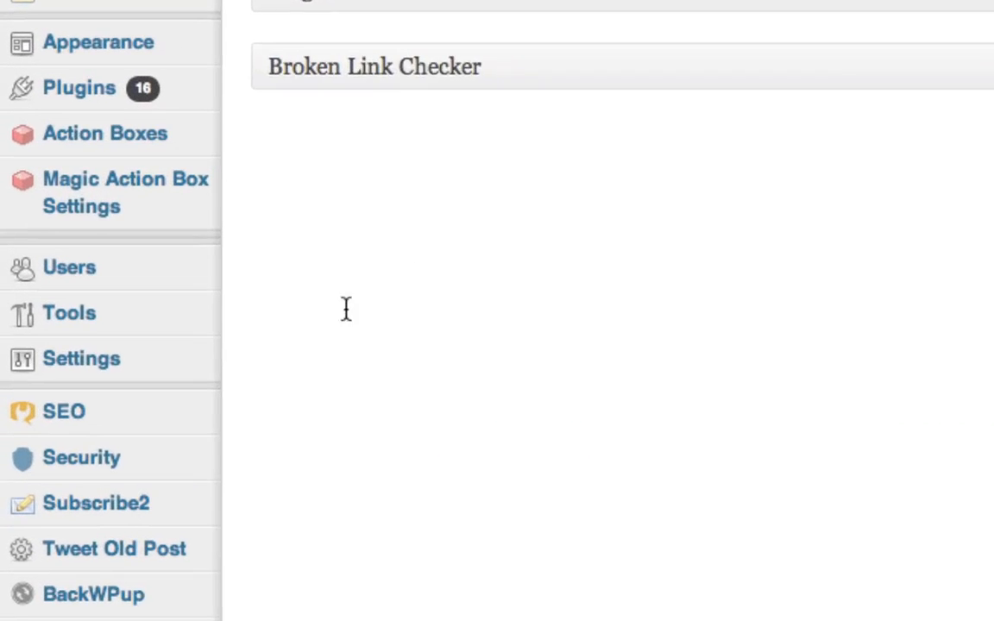
{"action": "mouse_move", "coordinate": [81, 357]}
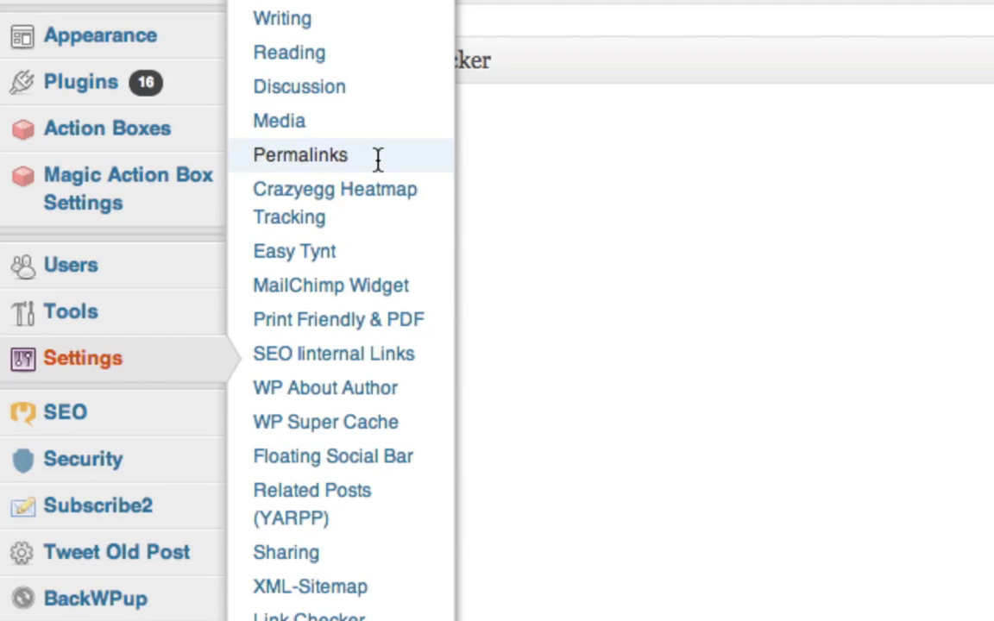
Go to Settings › Permalinks in the WordPress admin sidebar
{"action": "left_click", "coordinate": [300, 155]}
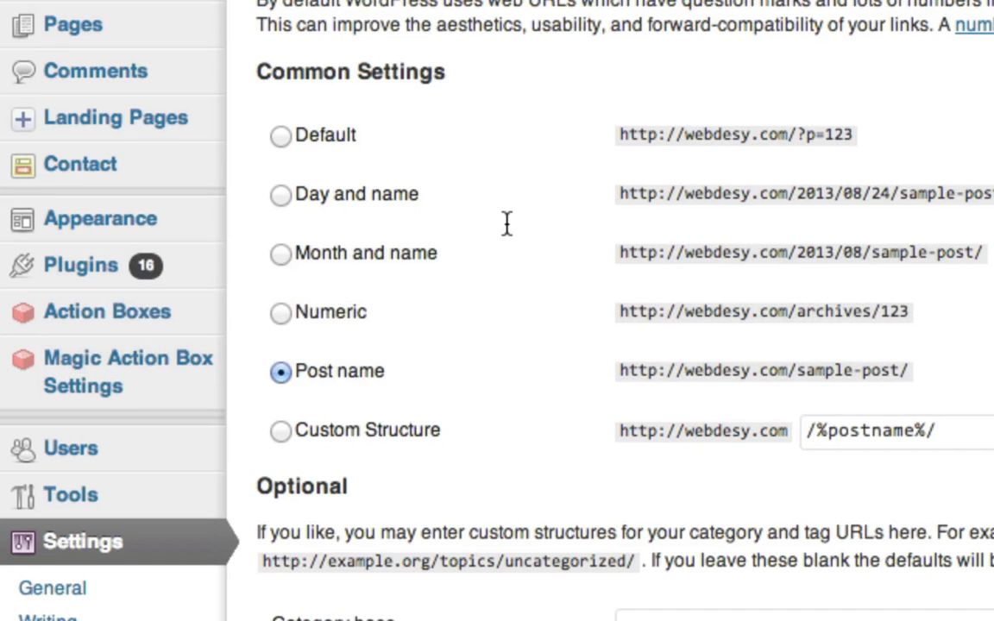
{"action": "mouse_move", "coordinate": [332, 396]}
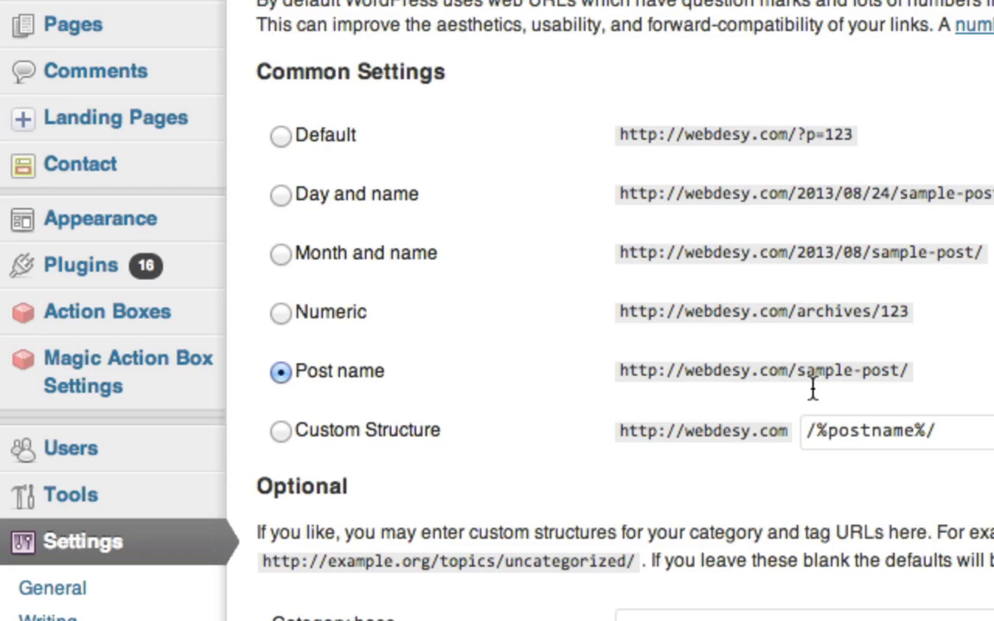
Review the Post name structure down to Save Changes, then show the Mission Control overview
{"action": "scroll", "scroll_direction": "down", "scroll_amount": 3}
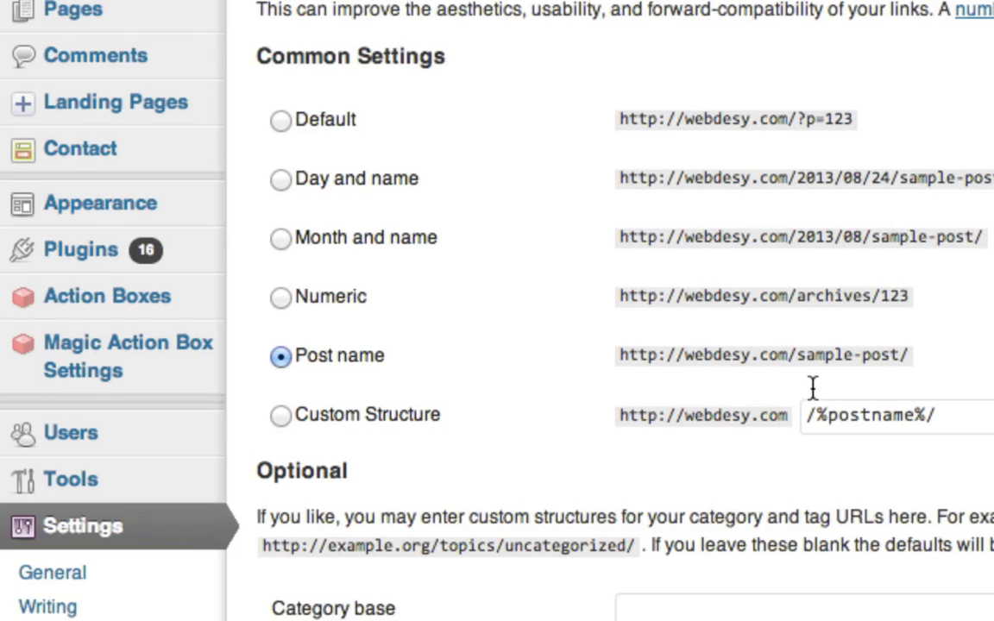
{"action": "scroll", "scroll_direction": "down", "scroll_amount": 3}
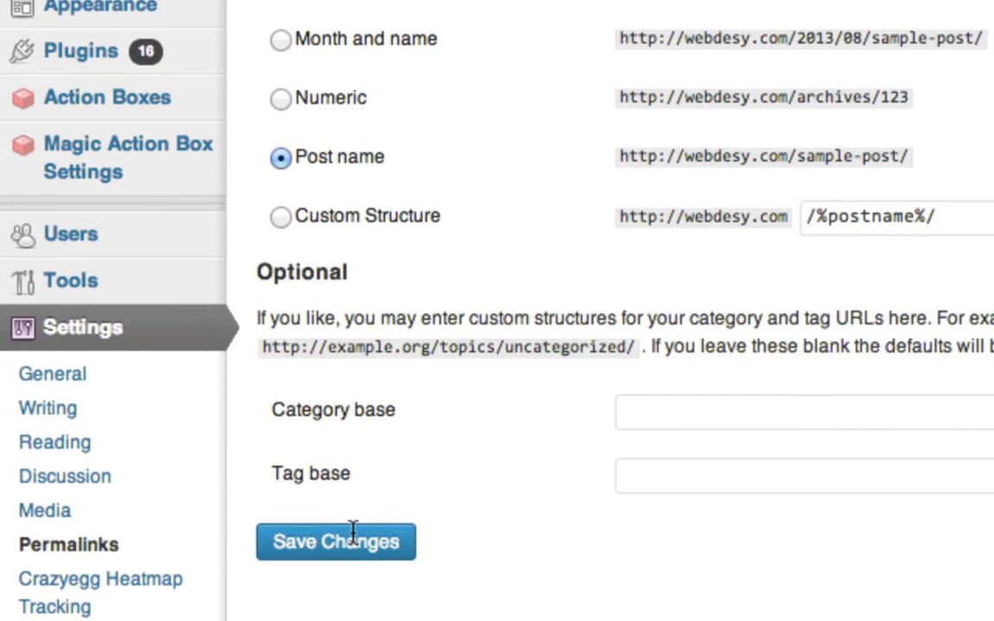
{"action": "mouse_move", "coordinate": [652, 181]}
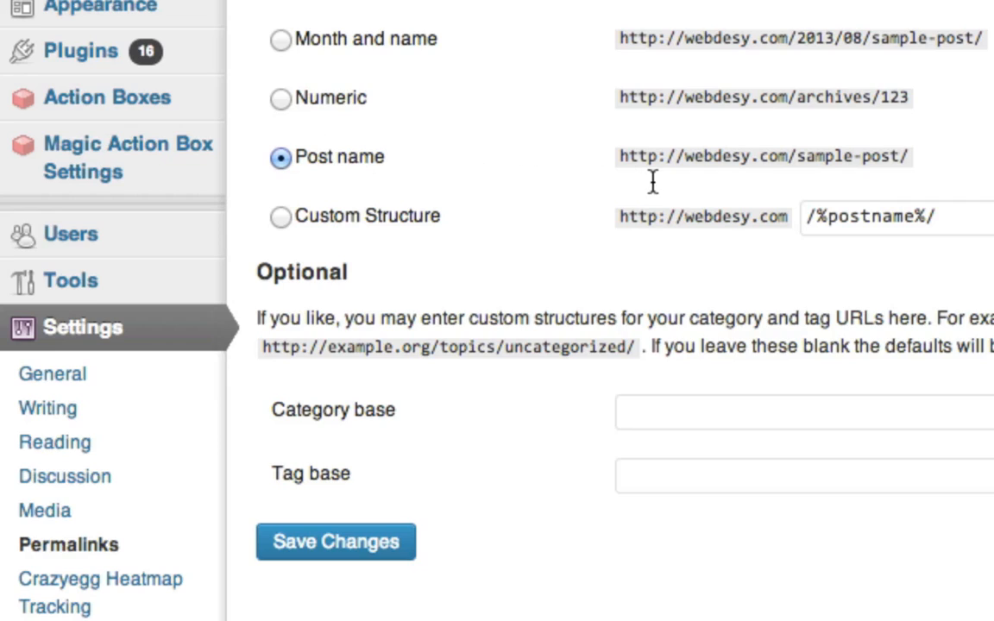
{"action": "mouse_move", "coordinate": [659, 183]}
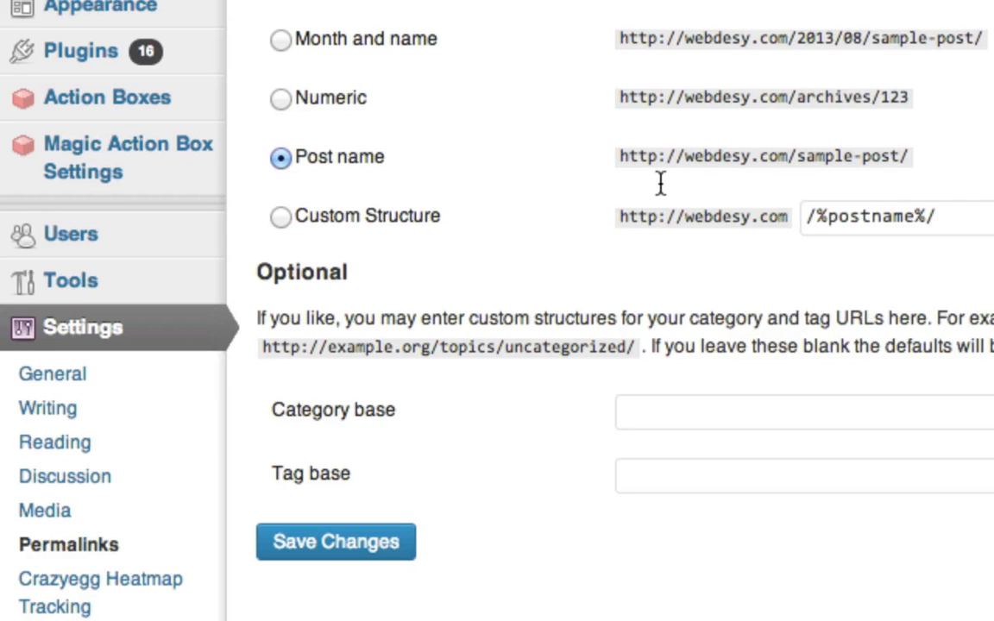
{"action": "mouse_move", "coordinate": [621, 155]}
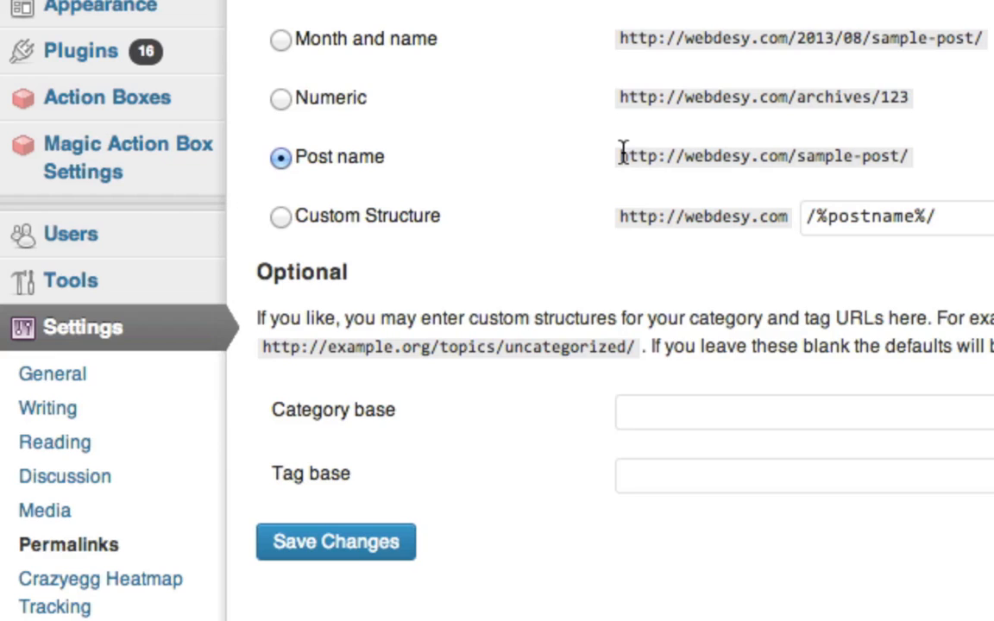
{"action": "left_click_drag", "start_coordinate": [619, 155], "coordinate": [780, 155]}
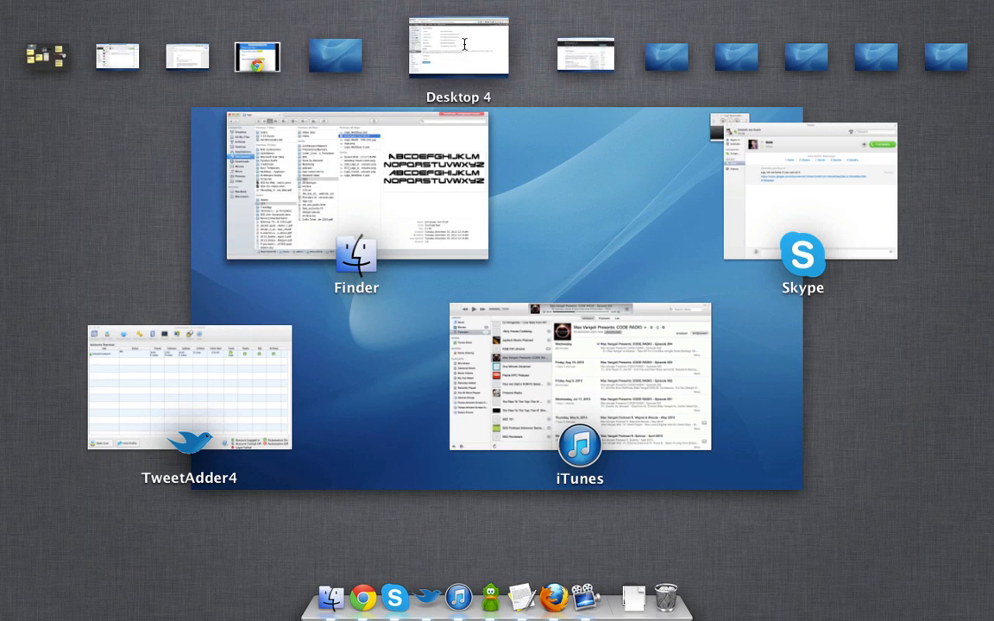
{"action": "left_click", "coordinate": [459, 48]}
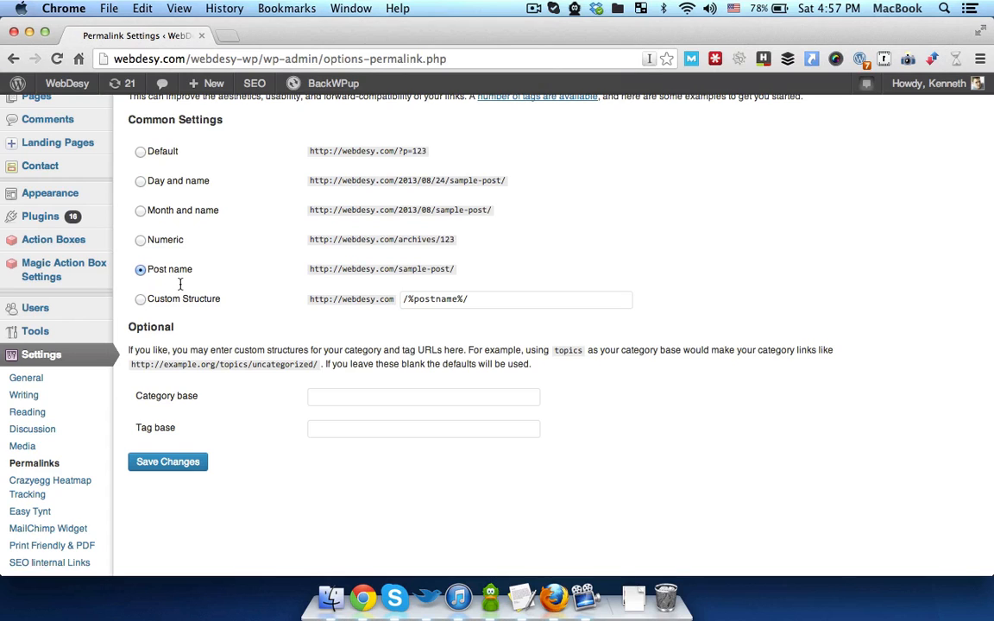
{"action": "key", "text": "f3"}
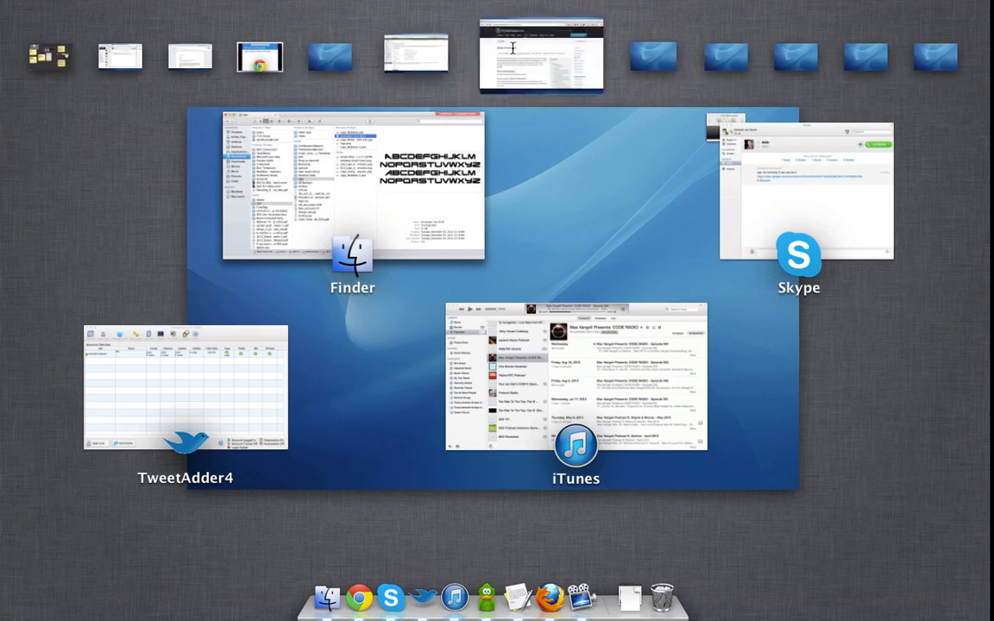
Switch to the Codex desktop and read Using Permalinks through structure tags to the .htaccess section
{"action": "left_click", "coordinate": [540, 53]}
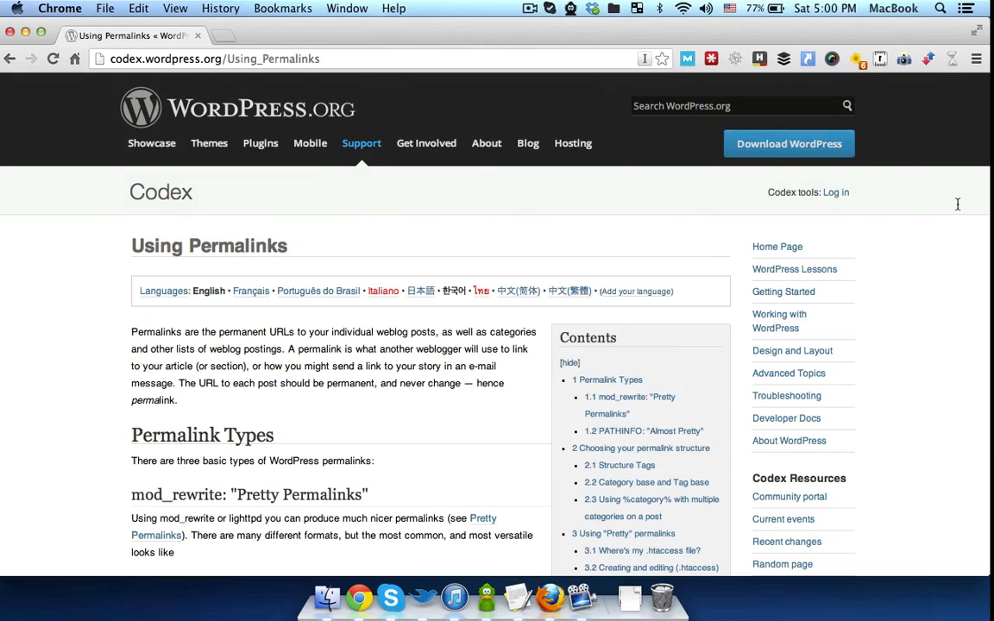
{"action": "scroll", "scroll_direction": "down", "scroll_amount": 3}
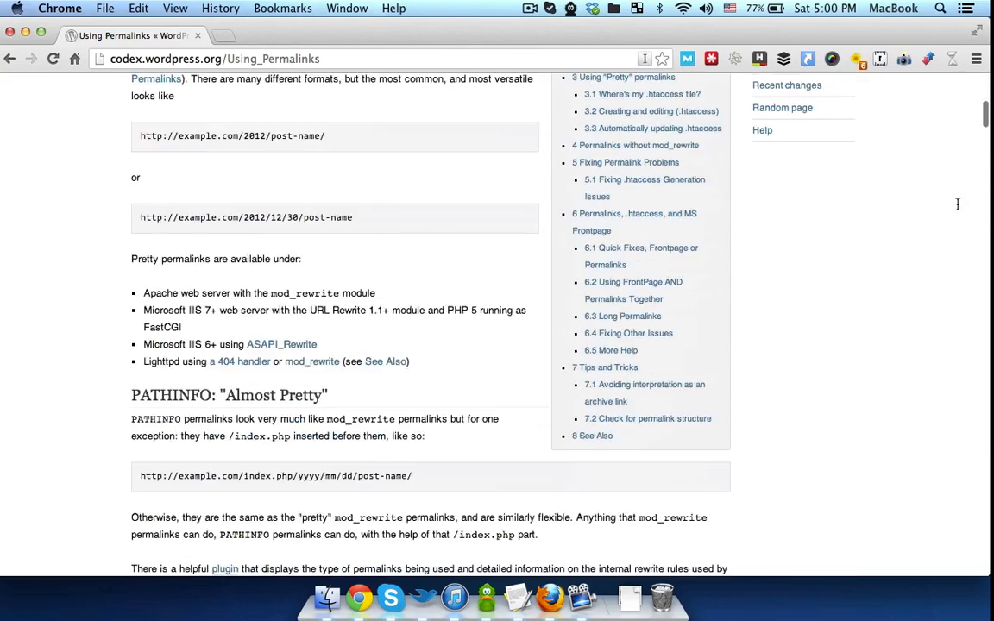
{"action": "scroll", "scroll_direction": "down", "scroll_amount": 3}
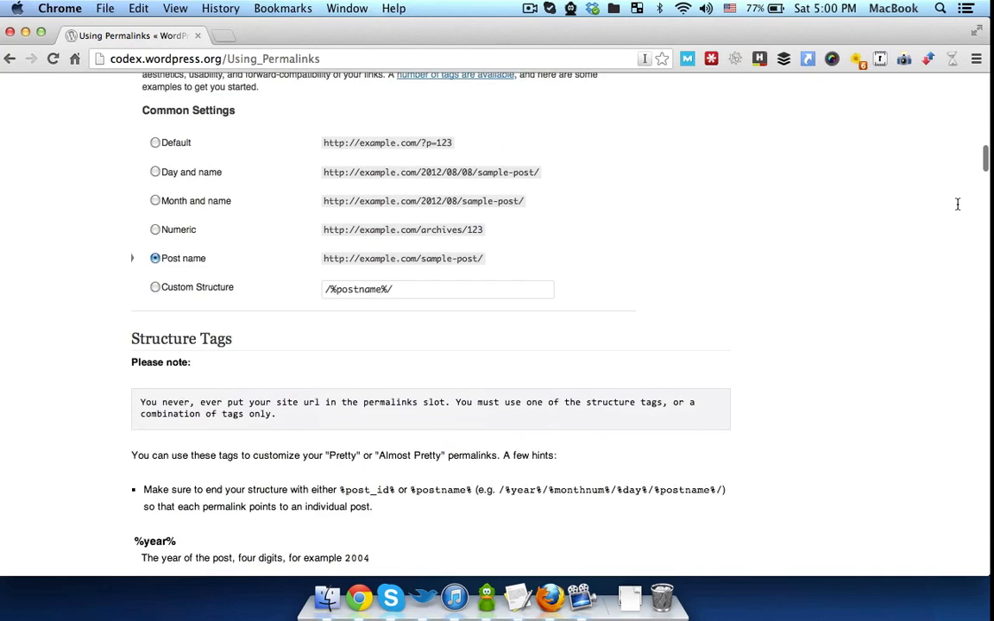
{"action": "scroll", "scroll_direction": "down", "scroll_amount": 3}
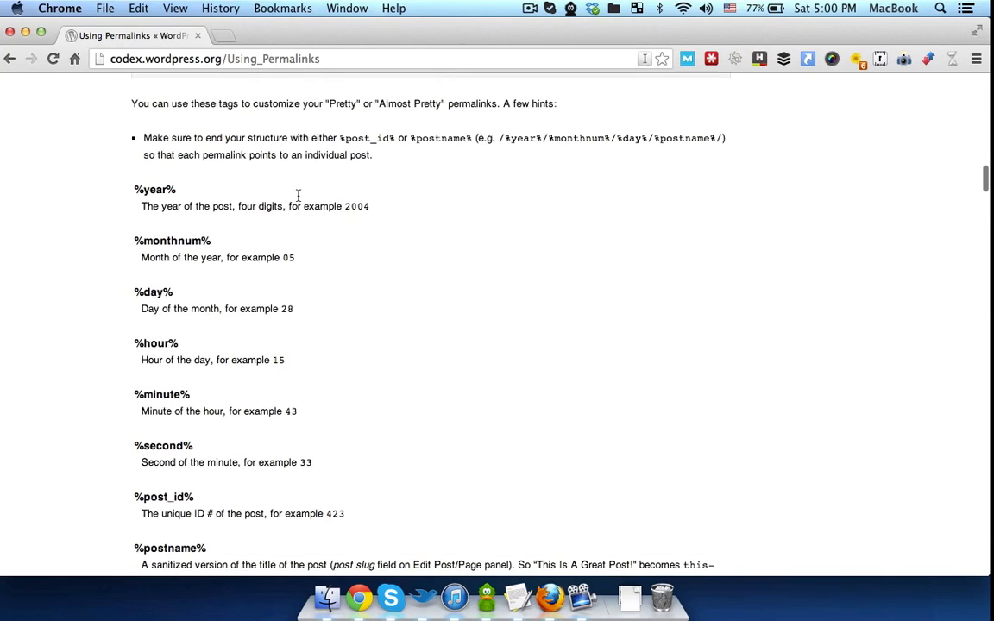
{"action": "double_click", "coordinate": [156, 188]}
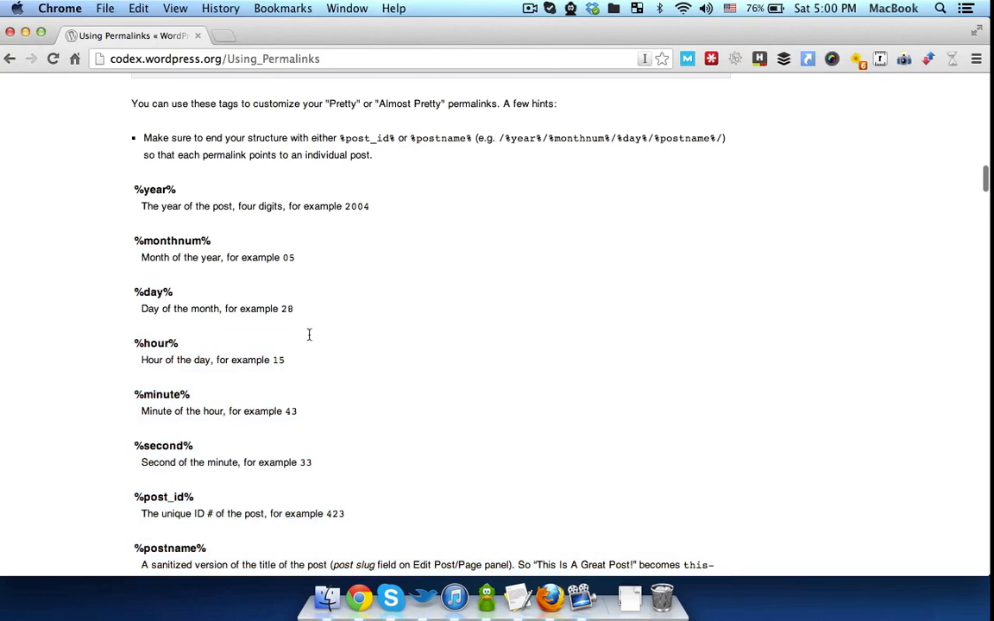
{"action": "scroll", "scroll_direction": "down", "scroll_amount": 3}
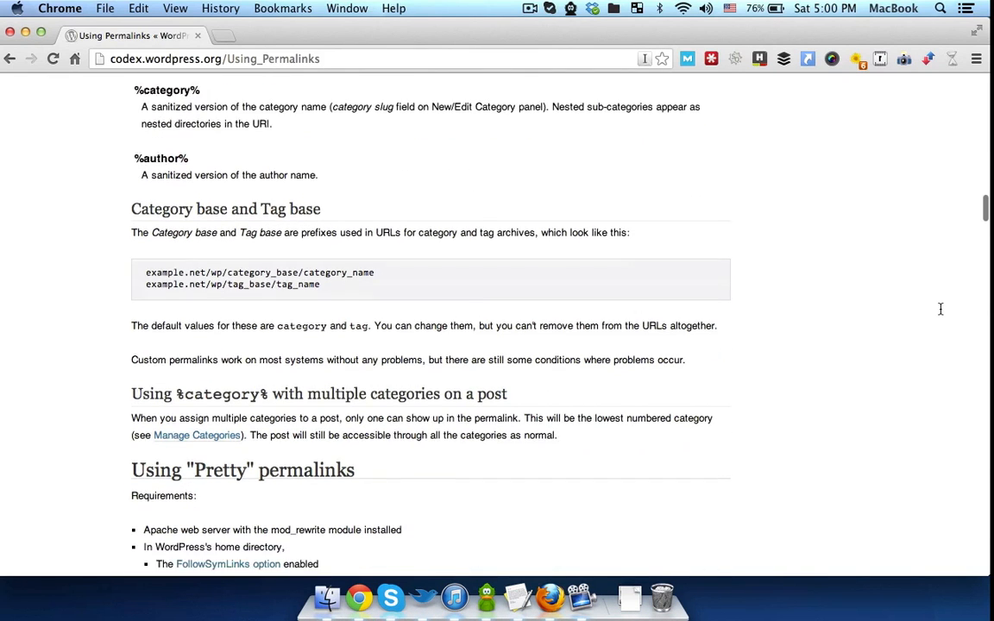
{"action": "scroll", "scroll_direction": "down", "scroll_amount": 3}
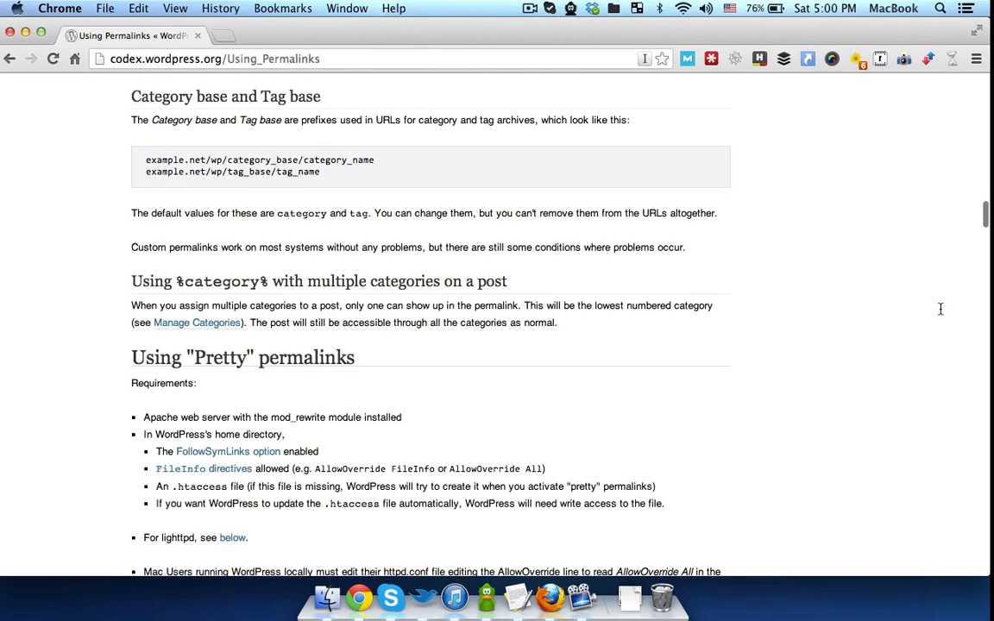
{"action": "scroll", "scroll_direction": "down", "scroll_amount": 3}
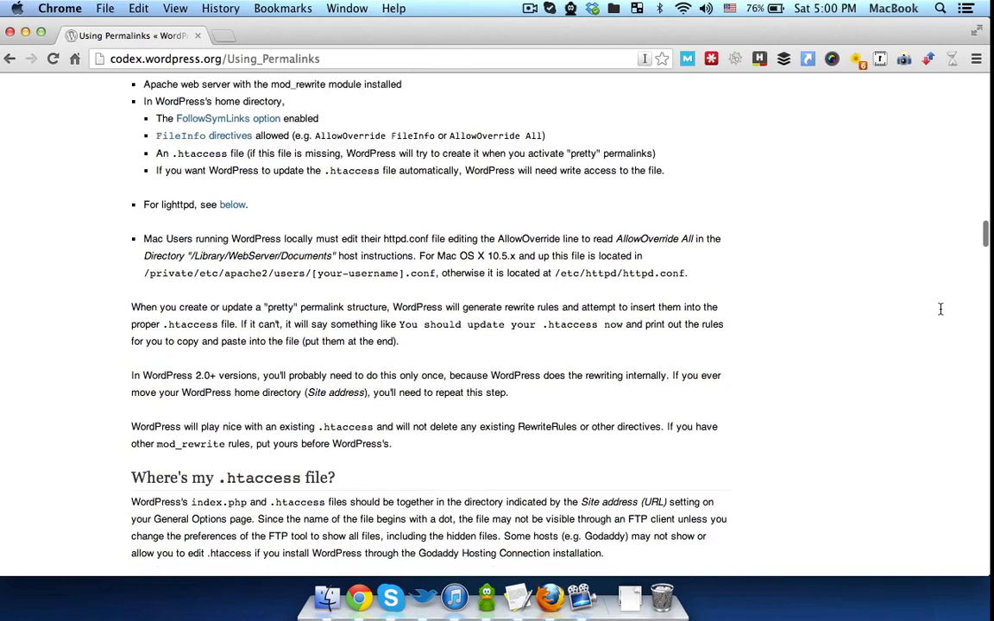